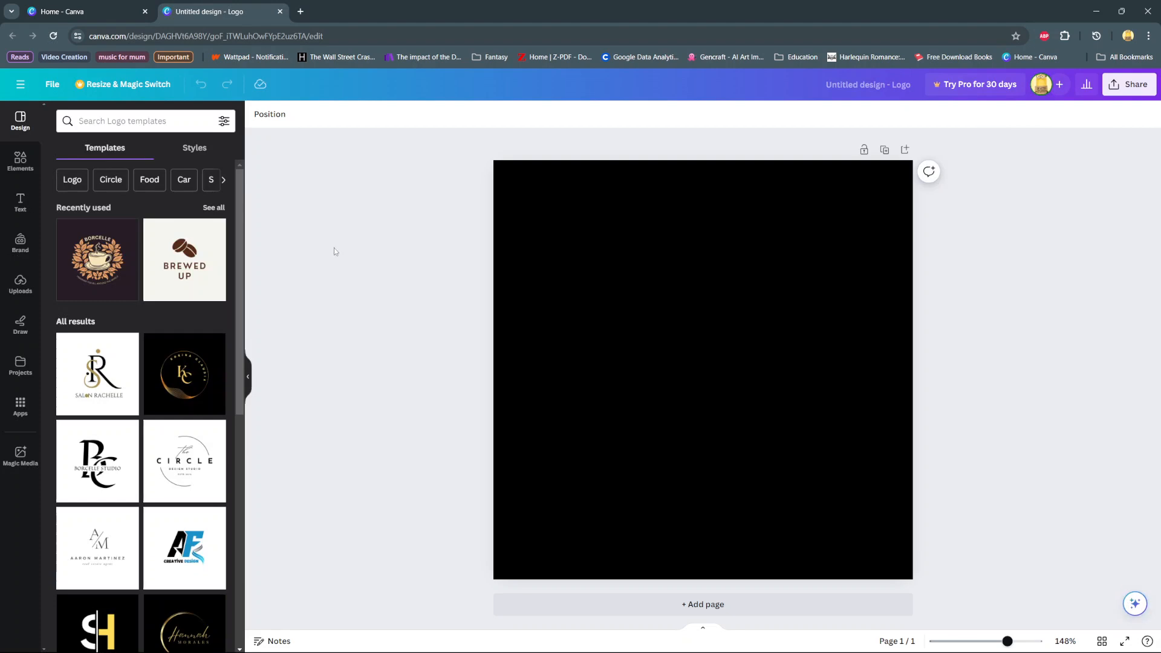
mouse_move(20, 185)
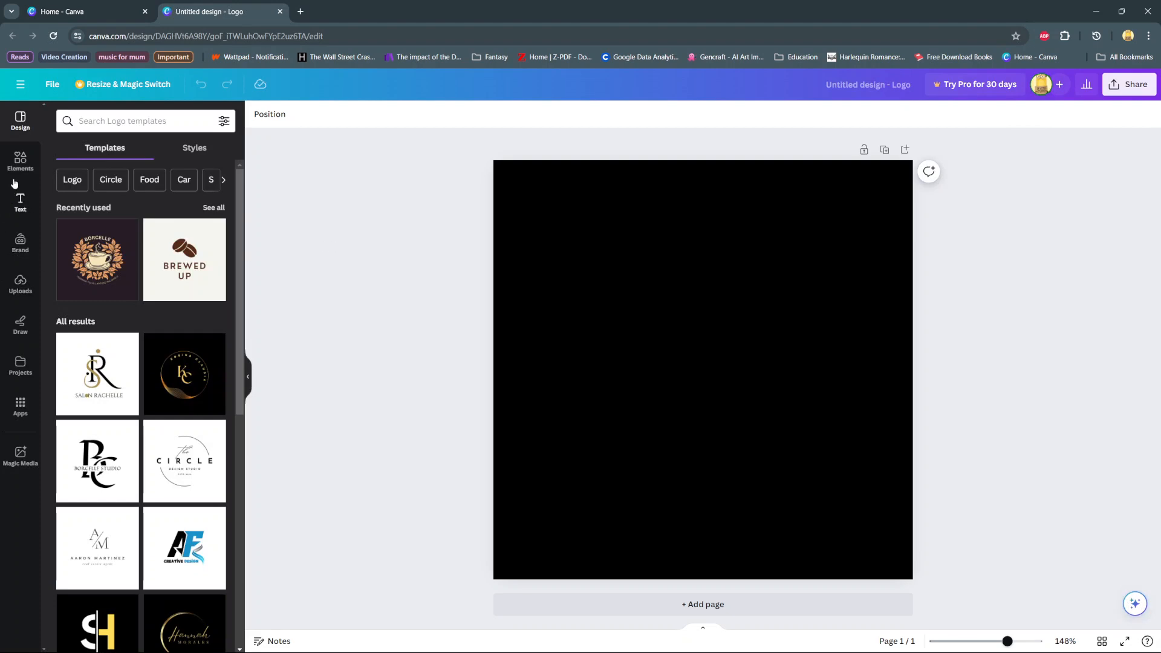
Step: Browse the full Shapes collection from the Elements panel
left_click(20, 161)
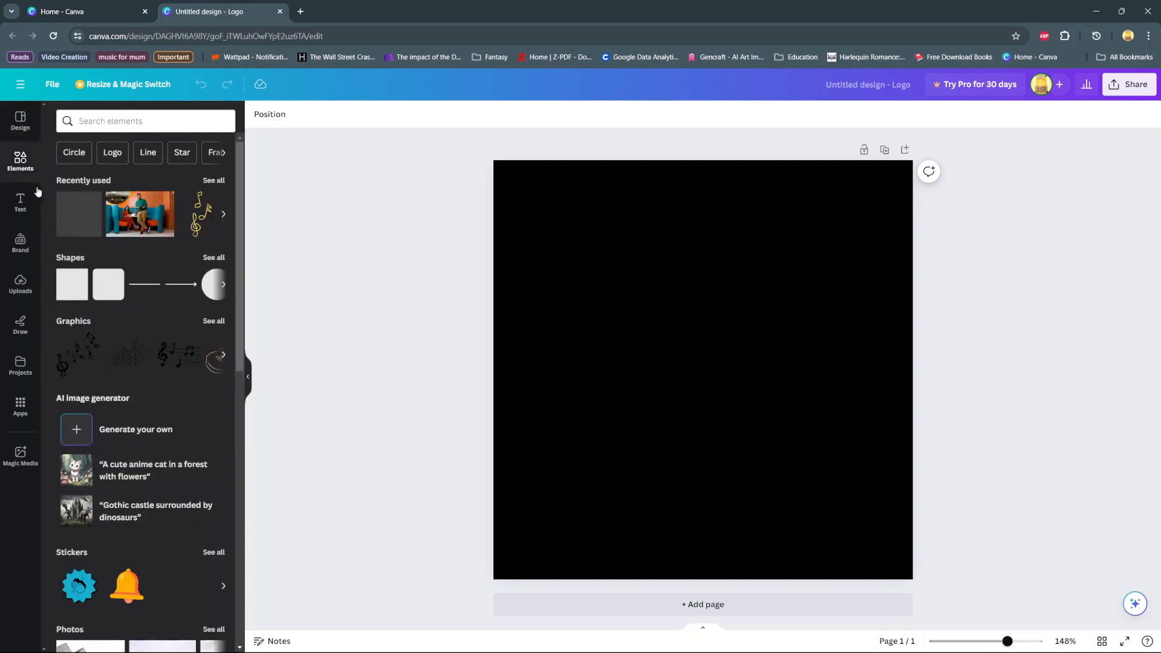
left_click(214, 257)
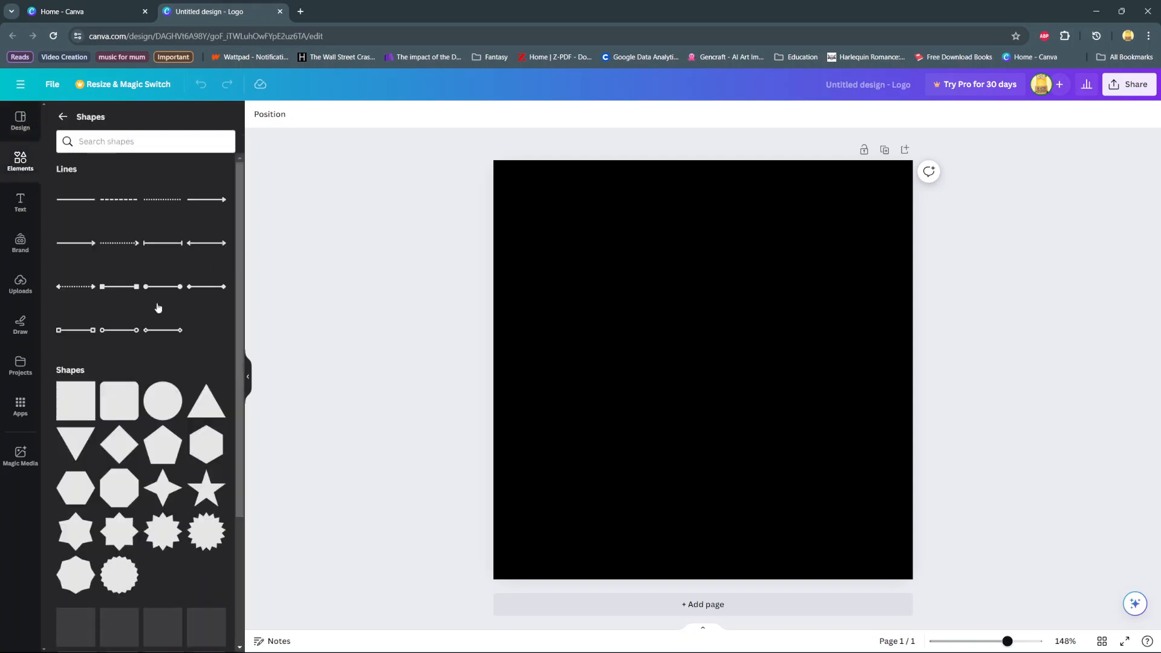
scroll("down", 3)
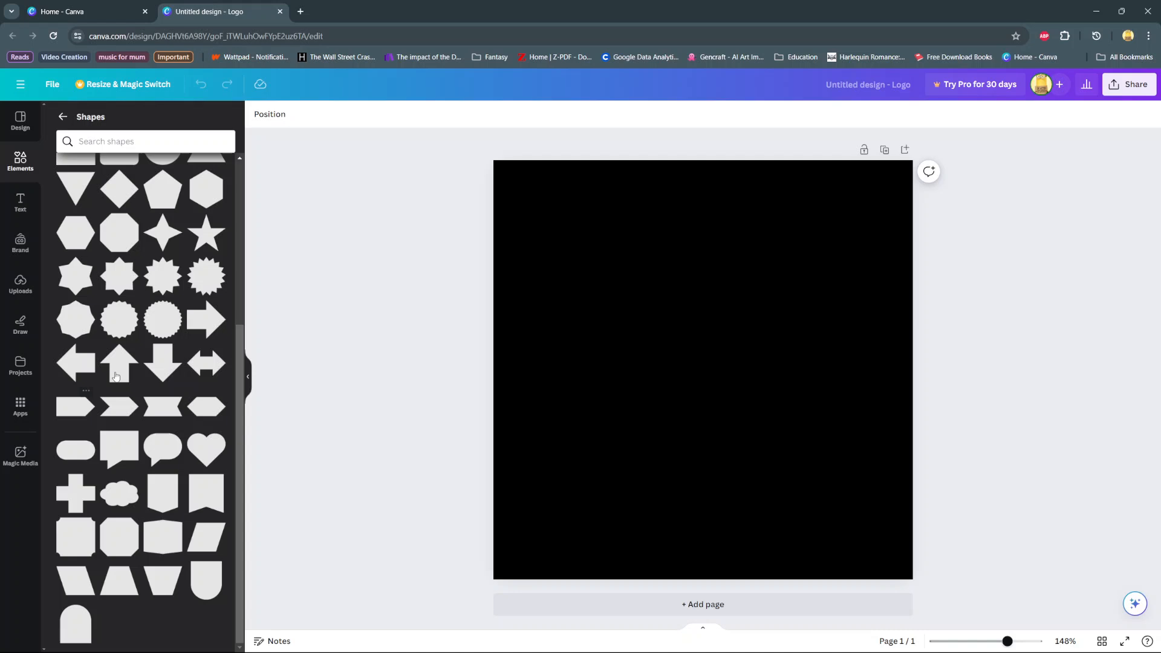
mouse_move(126, 287)
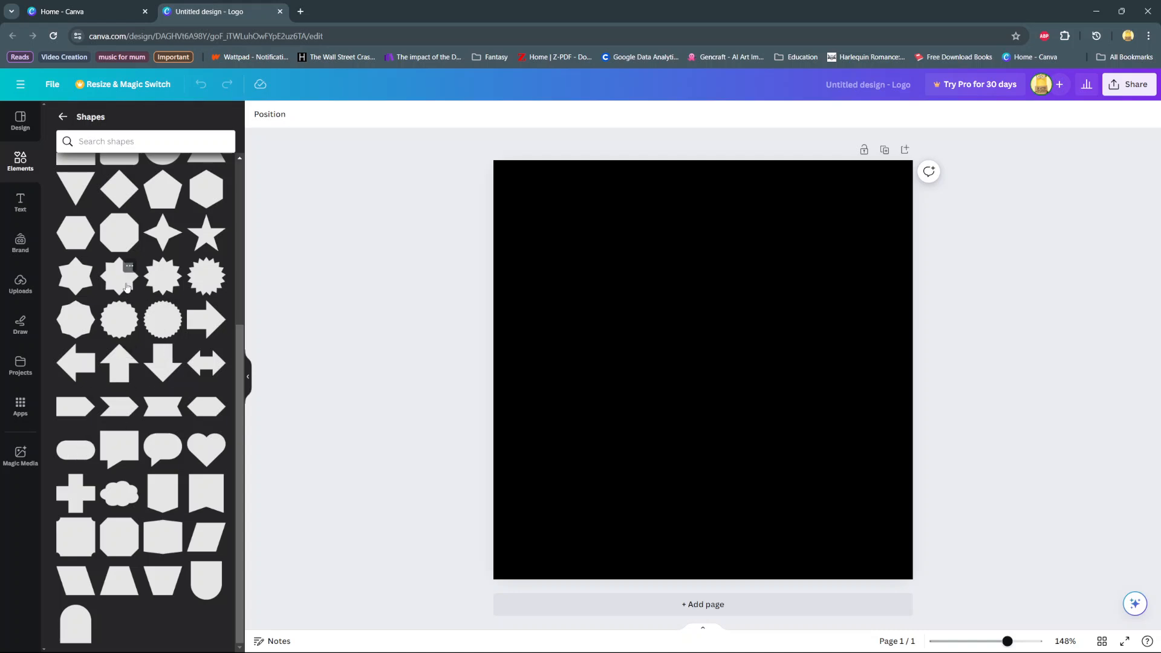
Step: Add a six-pointed star and fill it with the blue-to-purple gradient
left_click(75, 276)
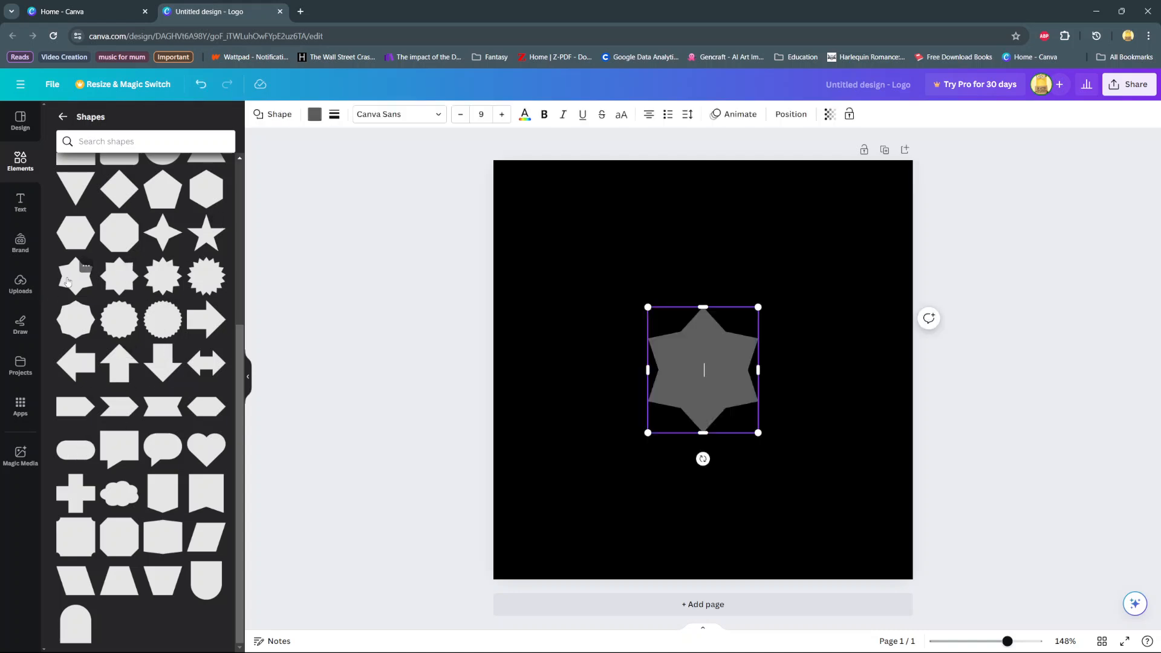
mouse_move(314, 115)
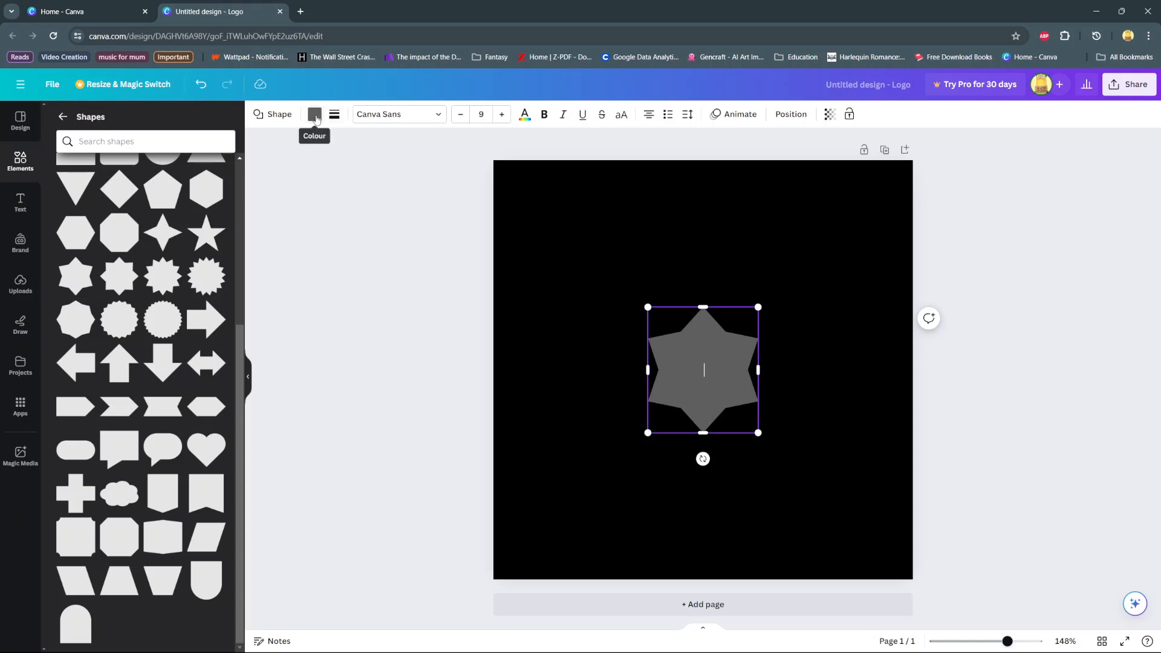
left_click(314, 114)
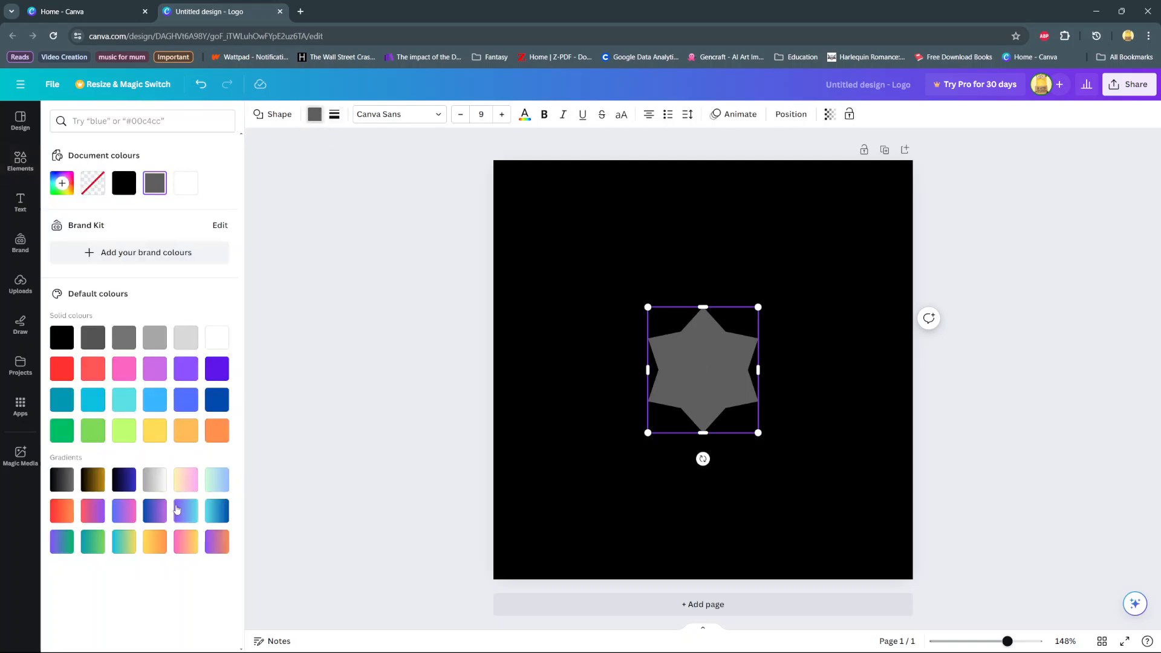
left_click(154, 511)
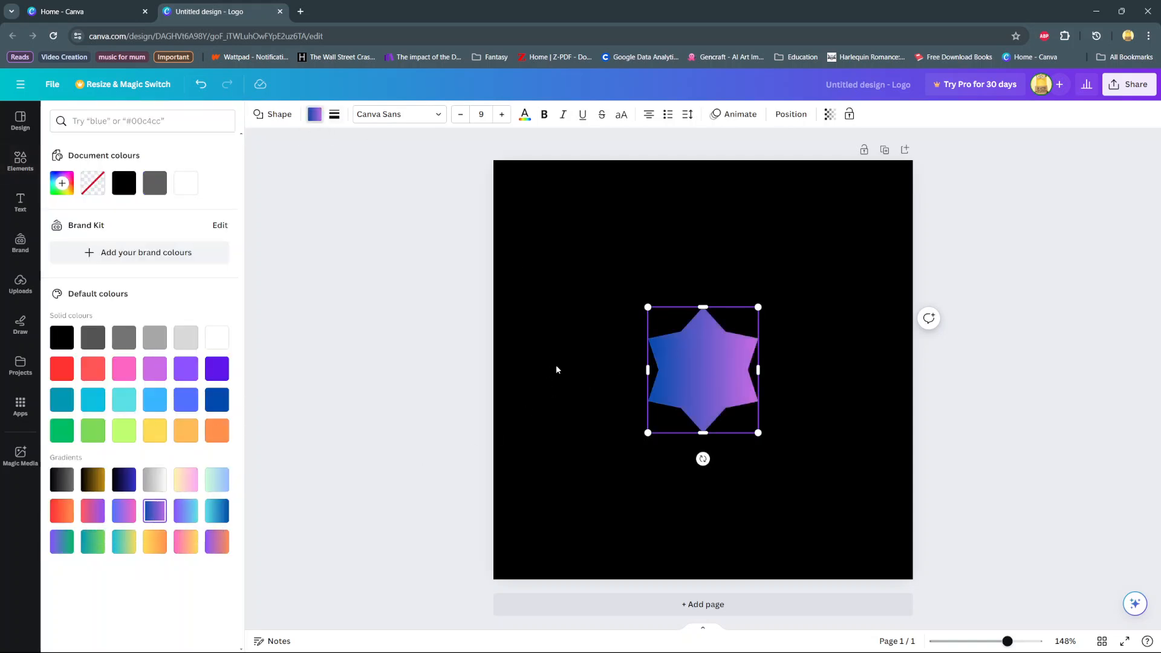
left_click(702, 370)
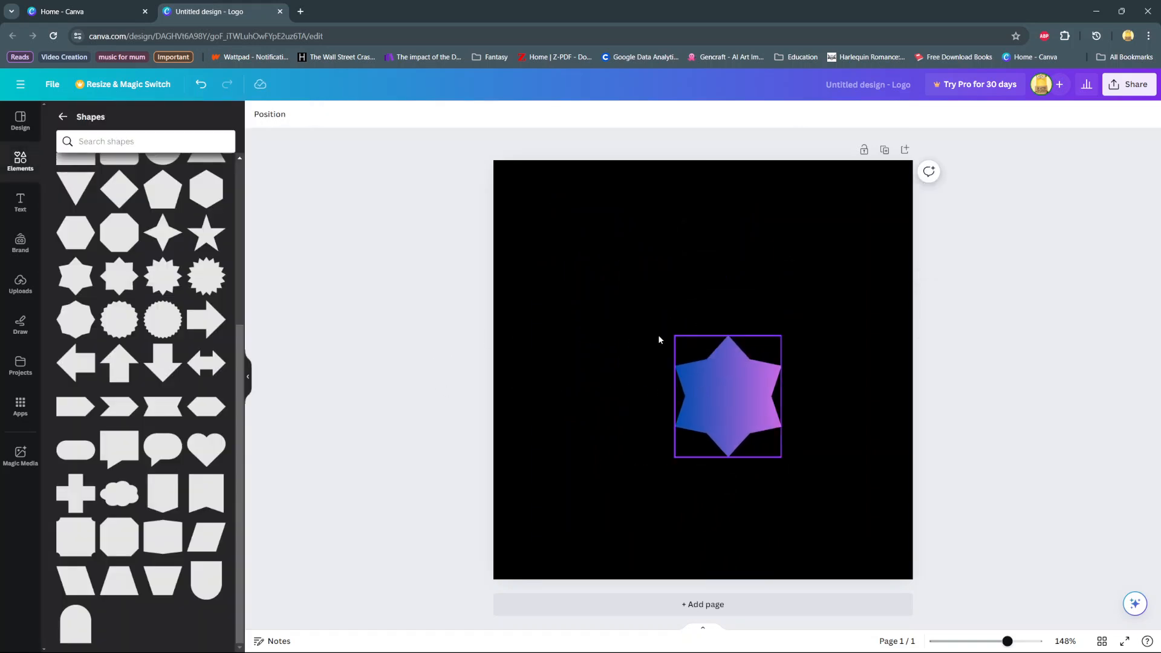
mouse_move(714, 385)
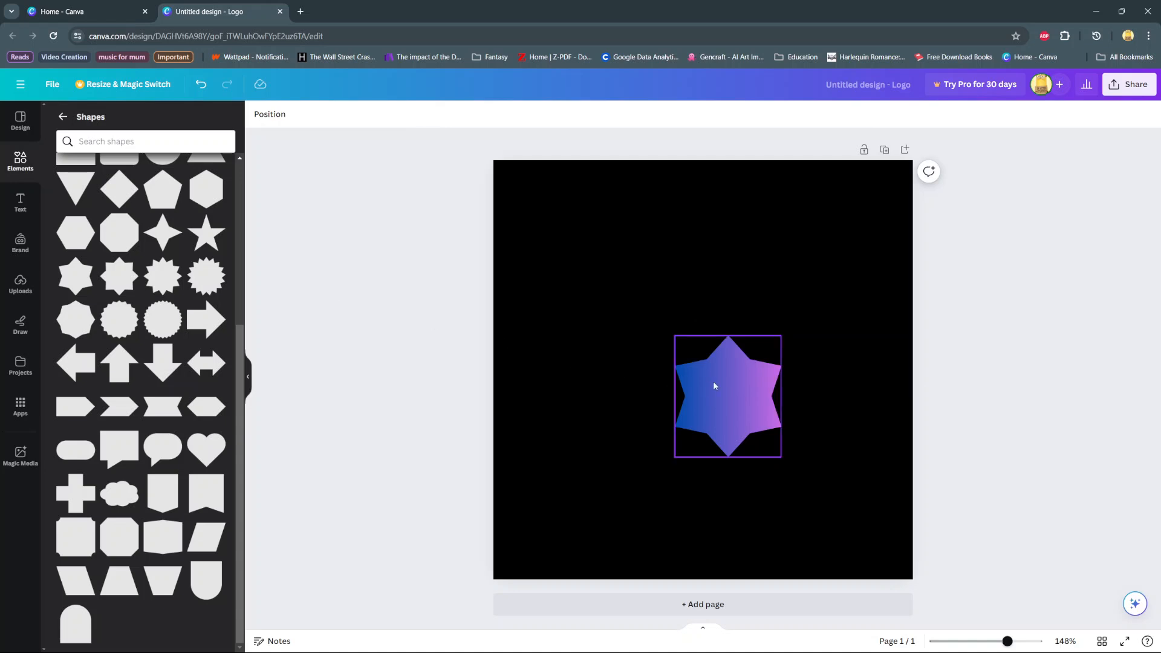
Step: Set the gradient star's width to 200 px and height to 150 px in Position settings
left_click(727, 396)
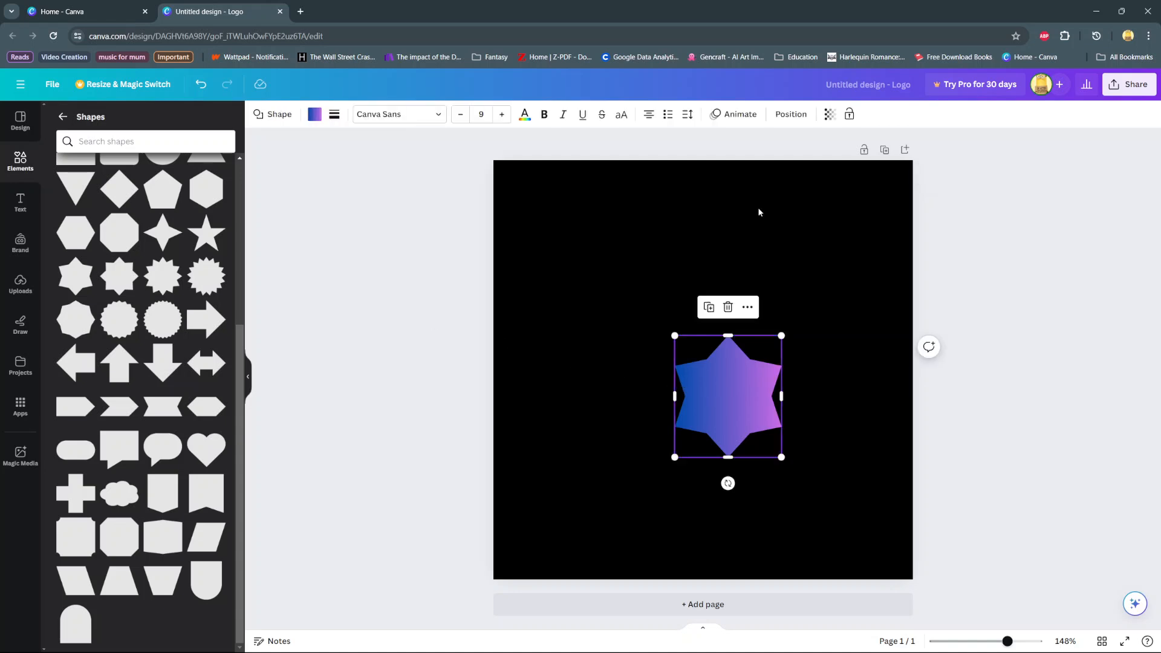
left_click(790, 114)
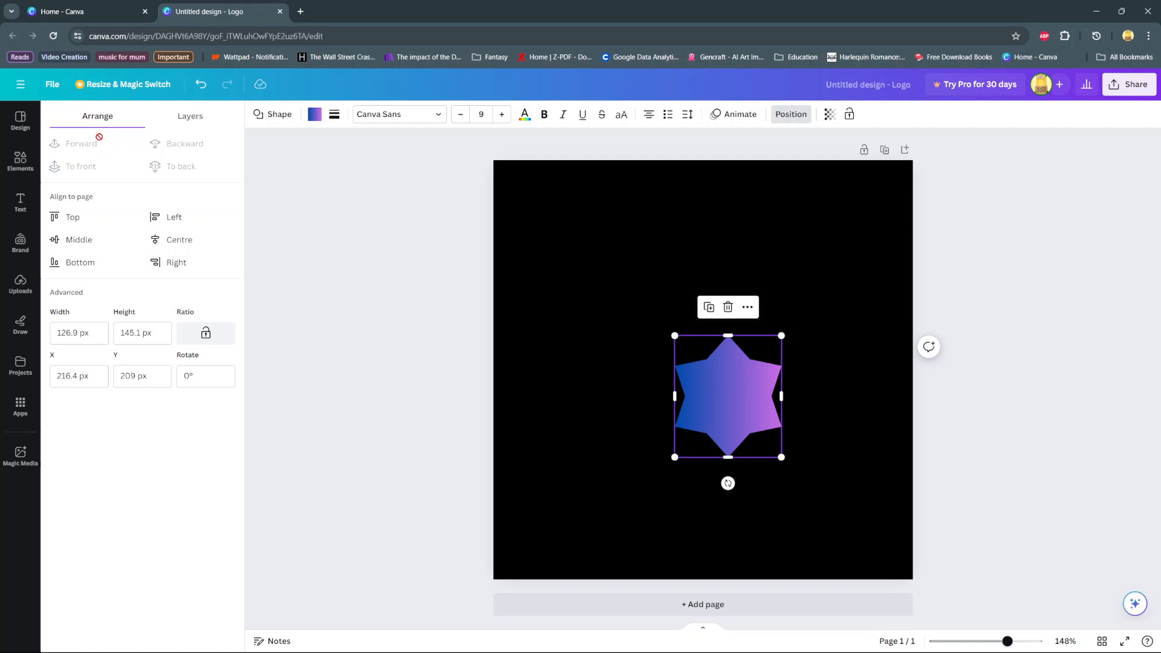
mouse_move(72, 300)
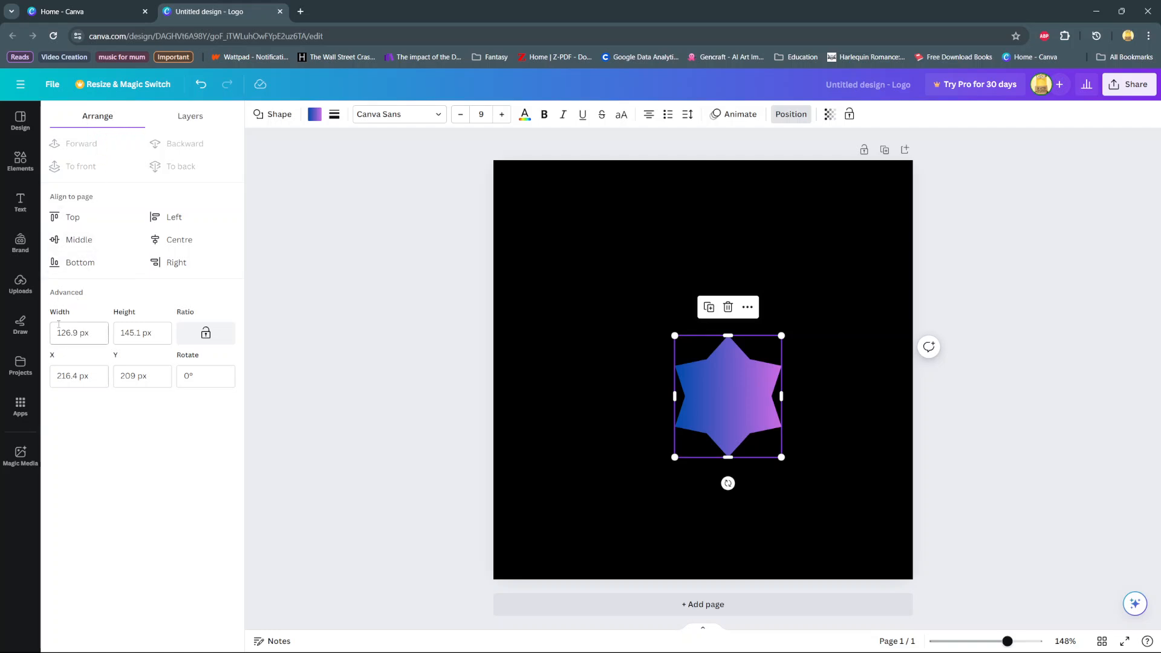
left_click(142, 375)
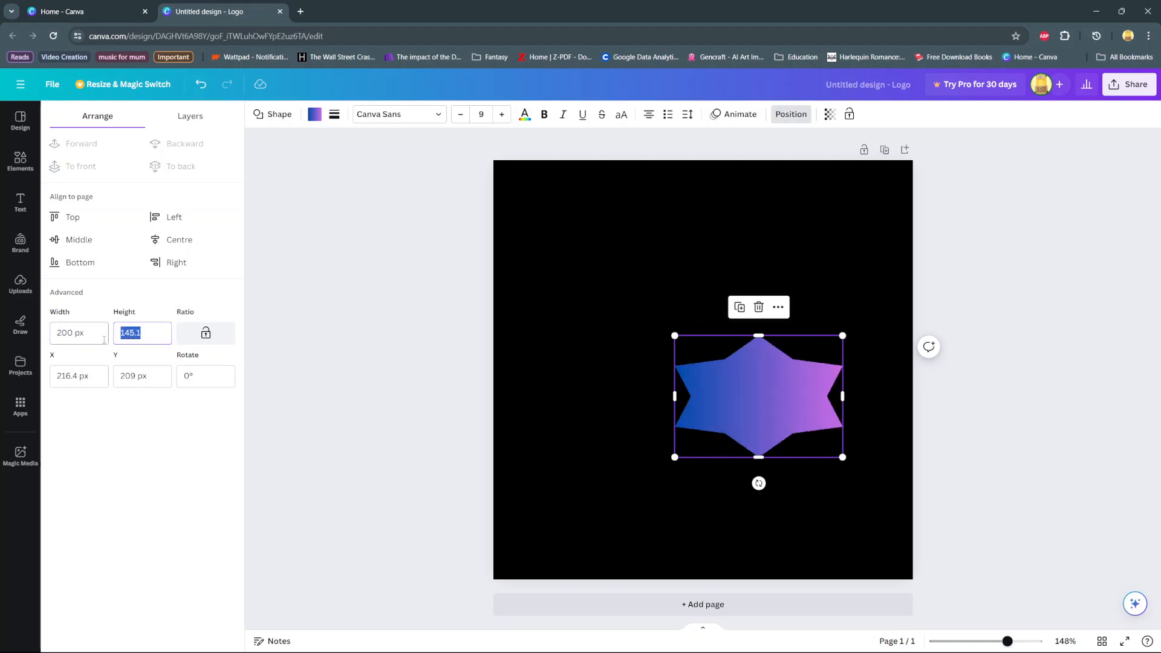
type("150")
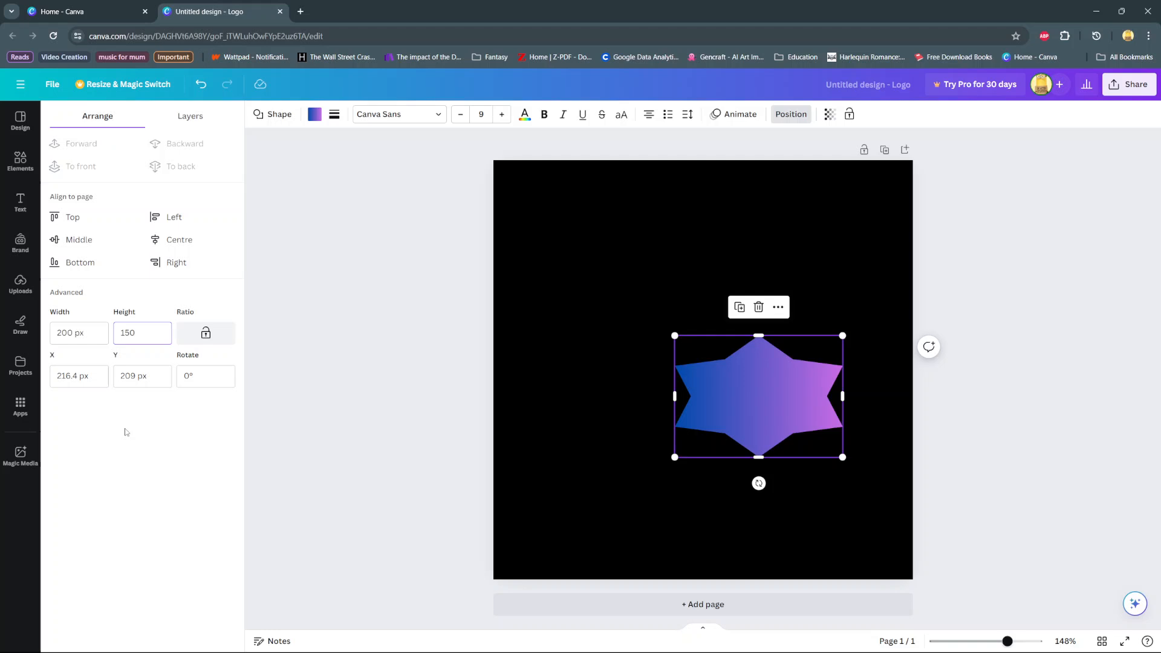
Step: Change the star to 150 px wide by 200 px tall, then click off the page
left_click(142, 333)
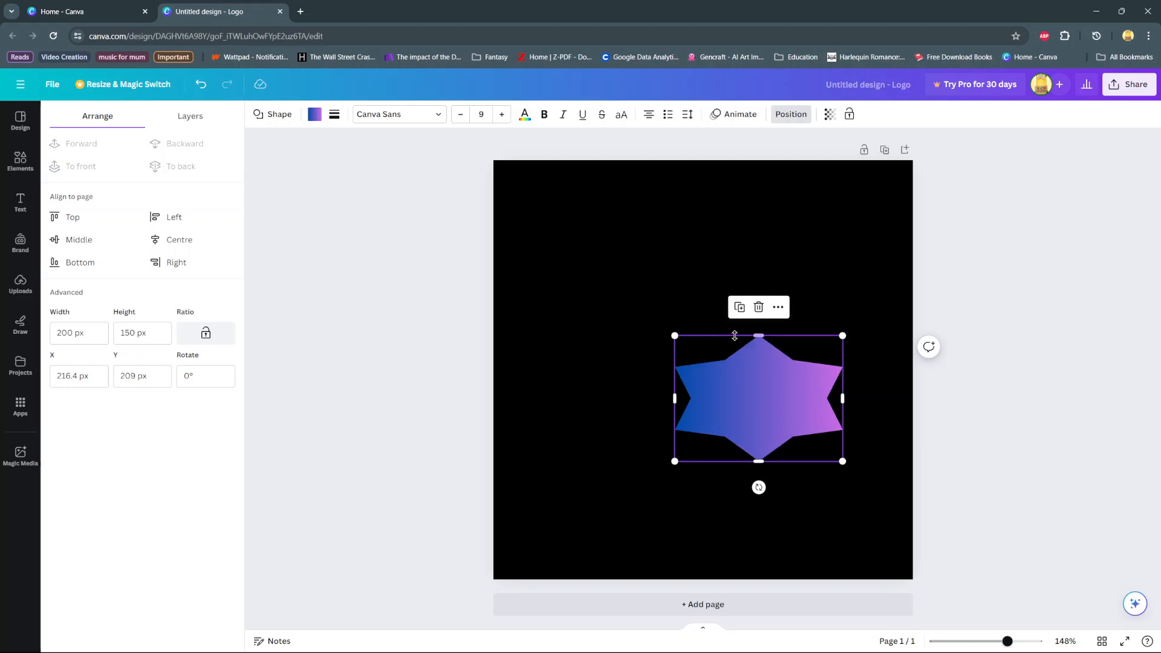
mouse_move(706, 405)
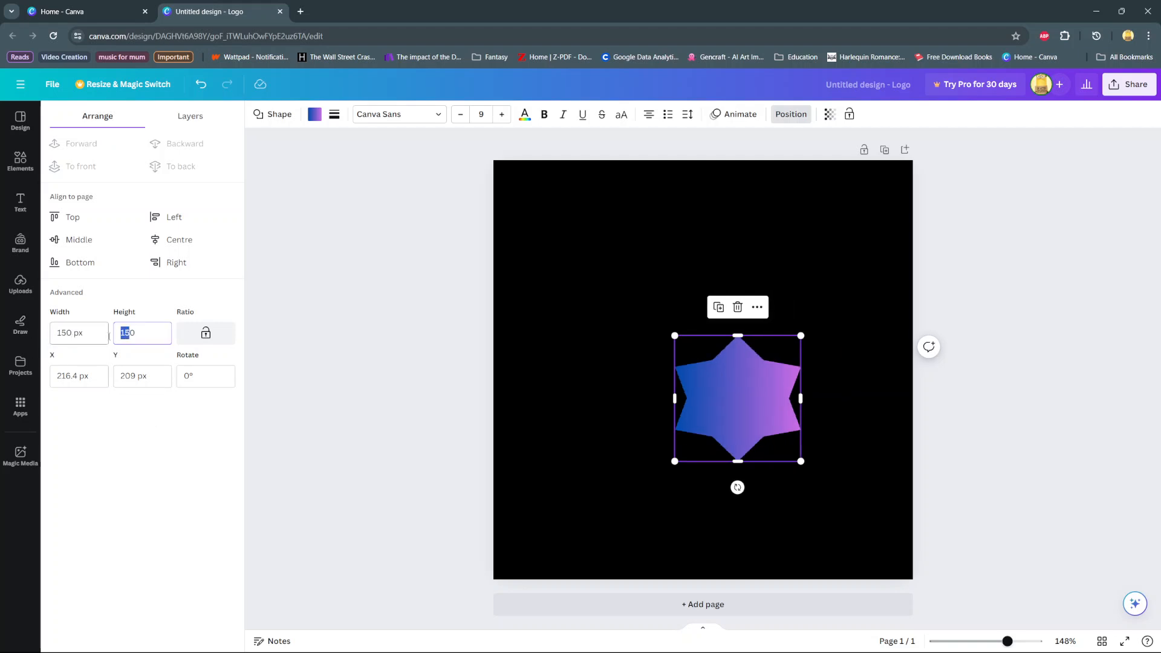
type("200 px")
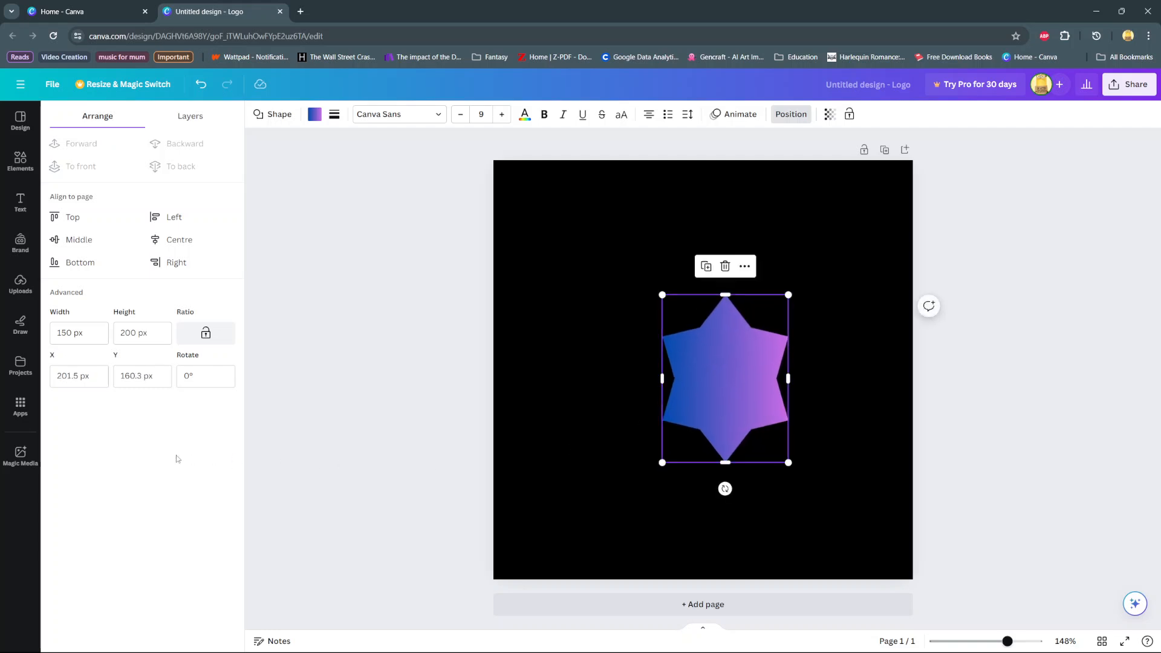
left_click(724, 266)
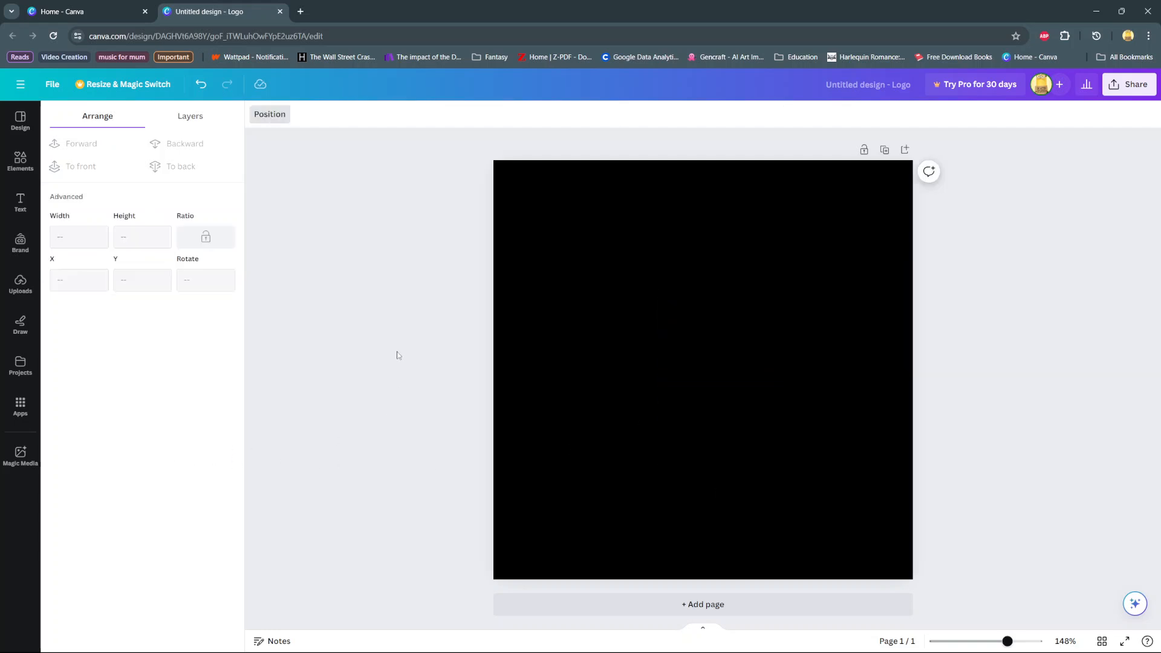
Step: Add the recently used teal-sofa photo and size it to 600 by 280 px
left_click(20, 161)
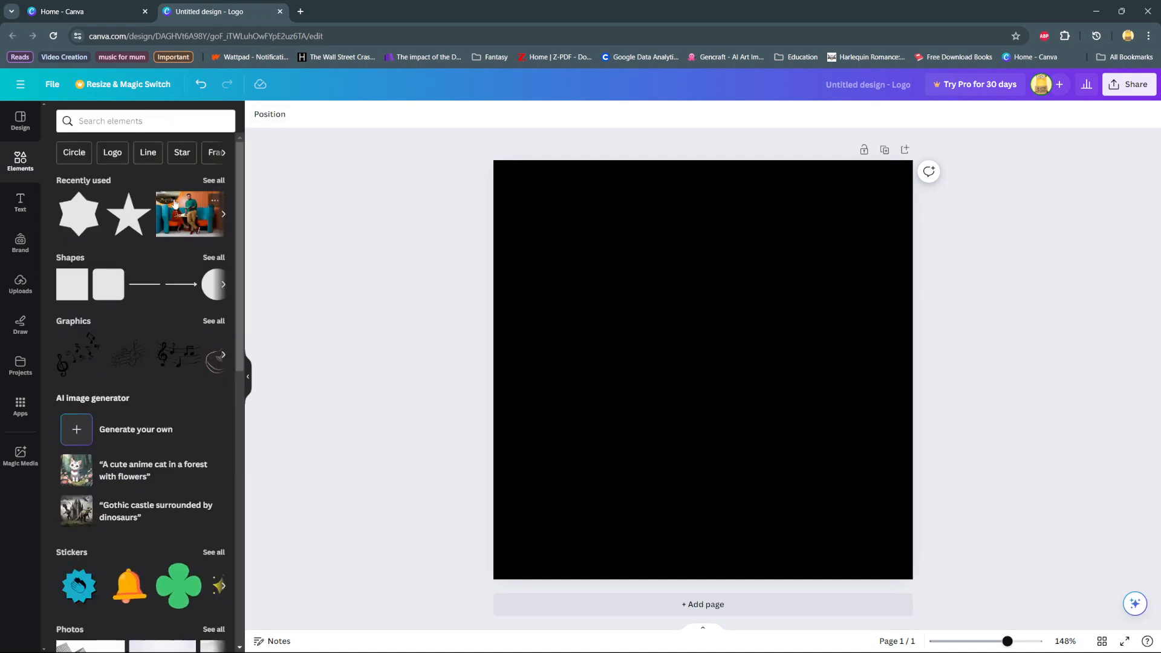
left_click(189, 214)
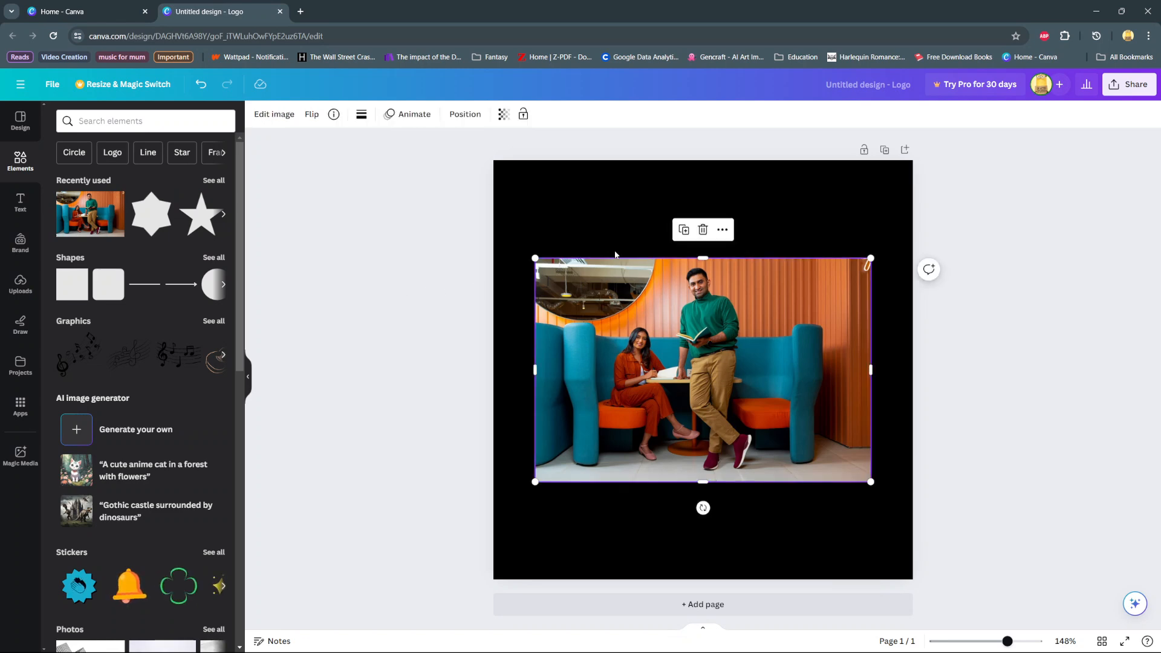
left_click(465, 114)
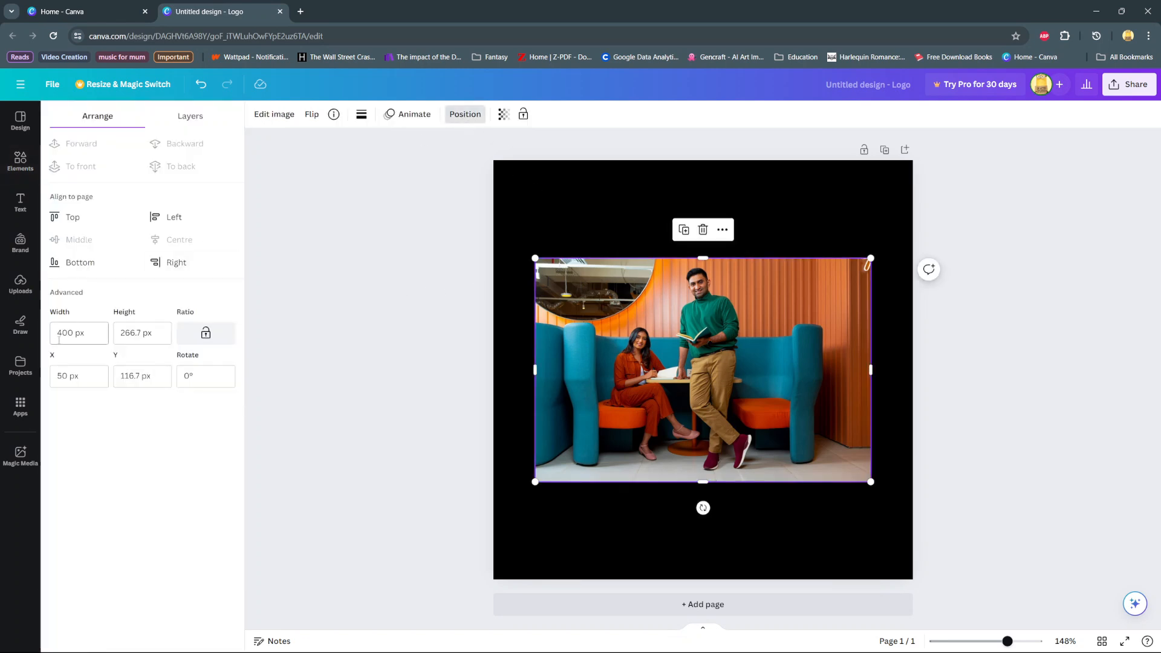
triple_click(73, 333)
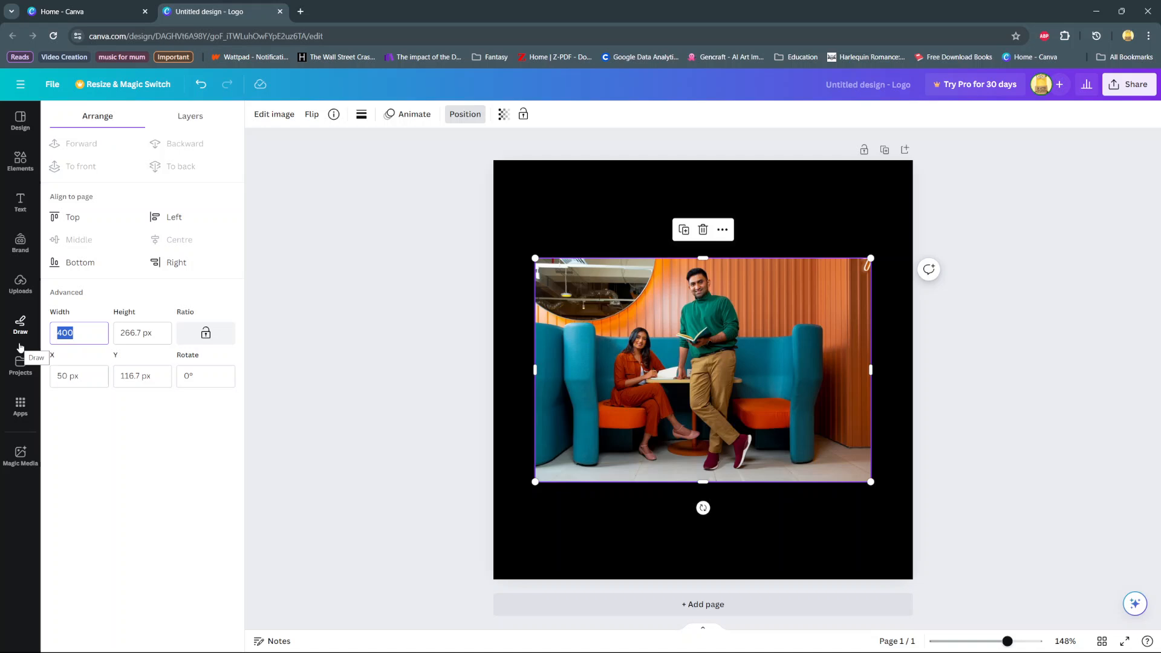
type("600 px")
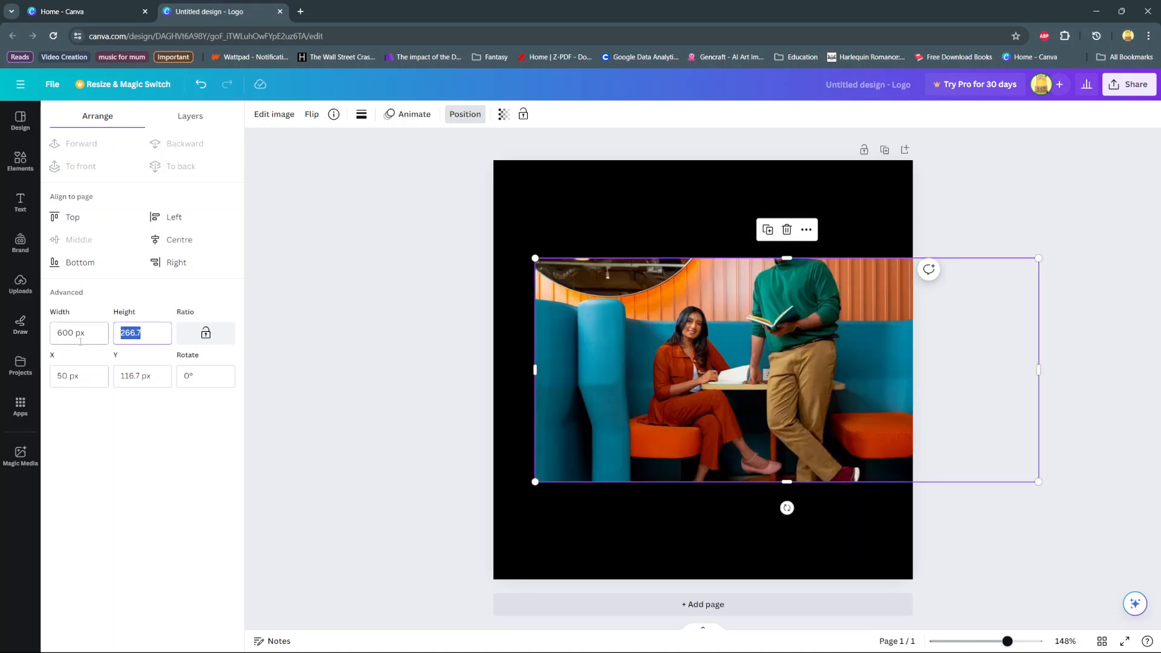
type("280 px")
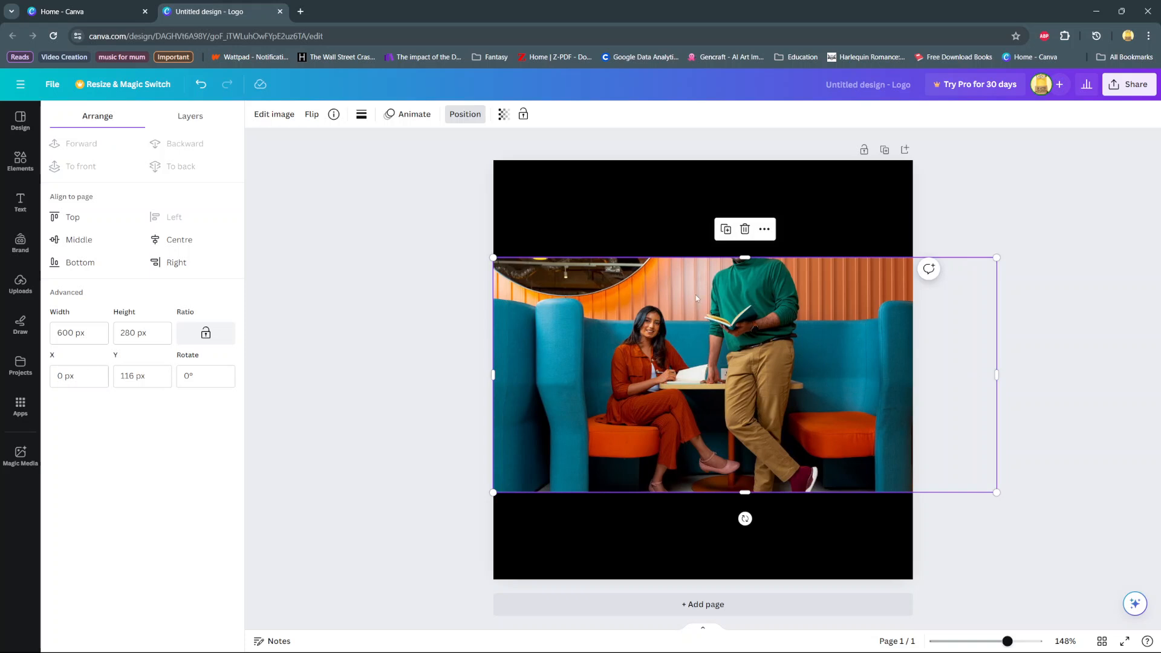
mouse_move(167, 437)
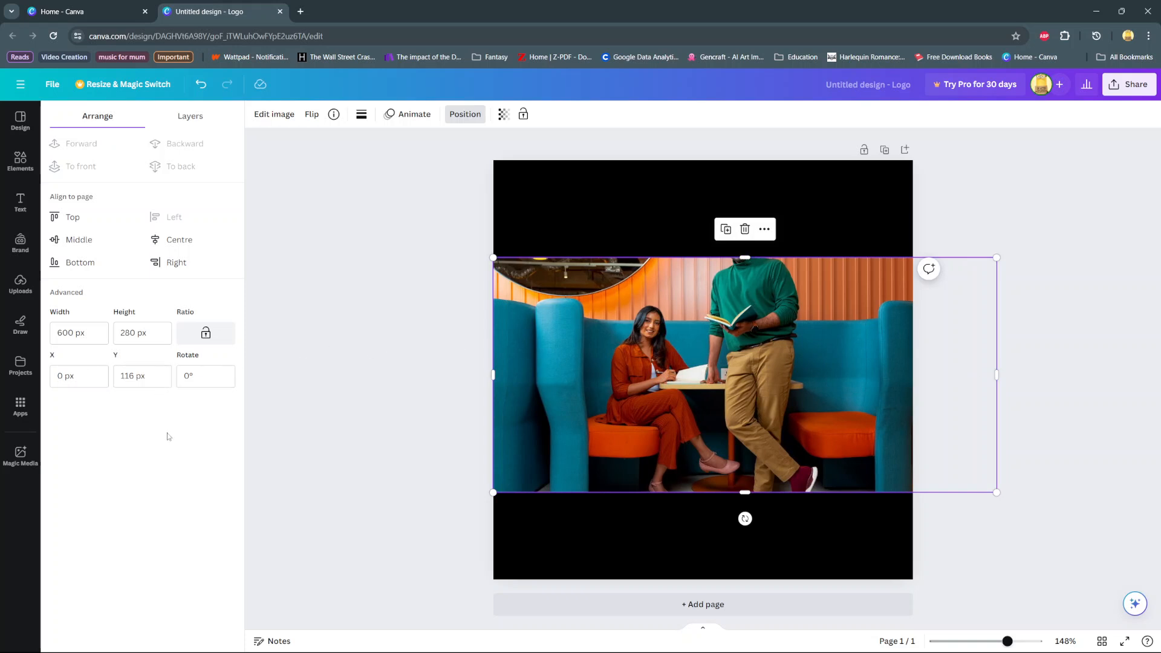
left_click(20, 162)
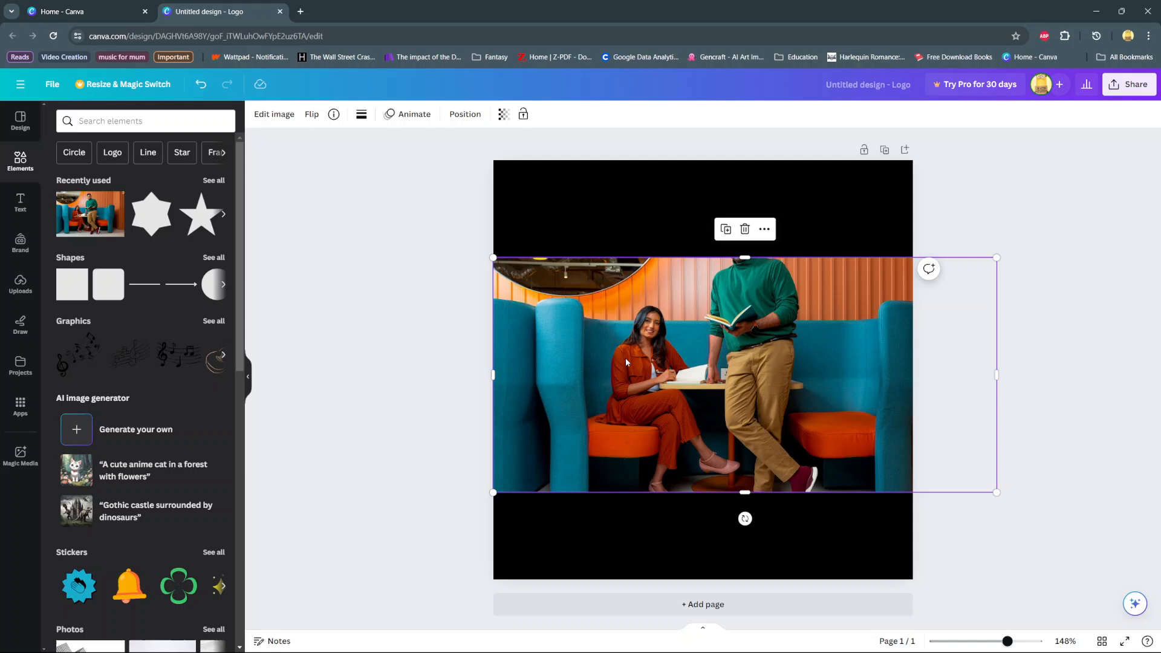
mouse_move(277, 260)
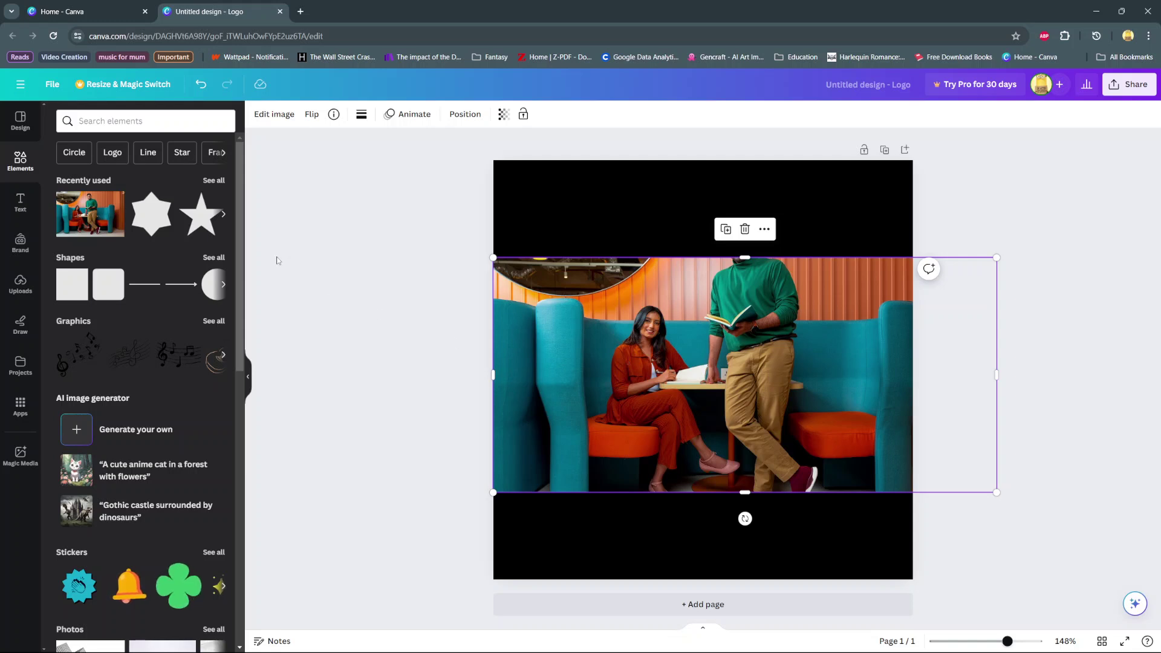